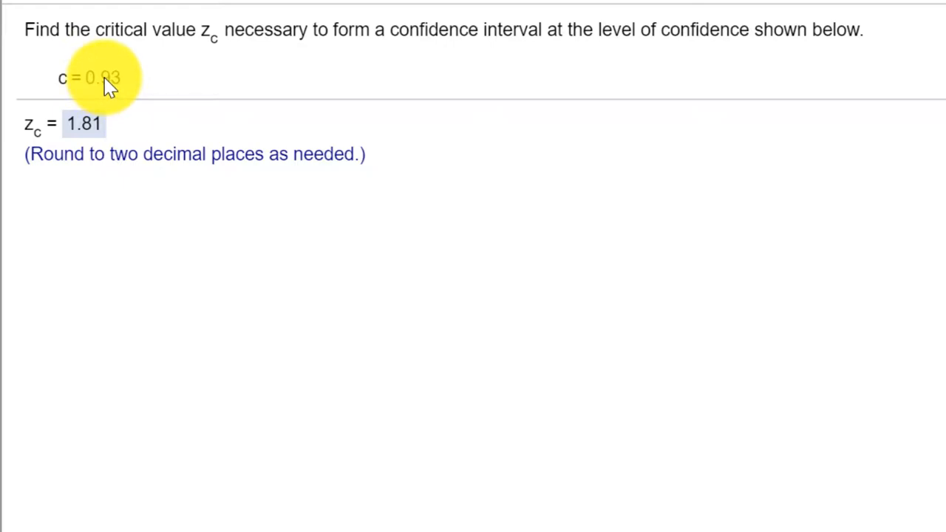
pyautogui.moveTo(80, 133)
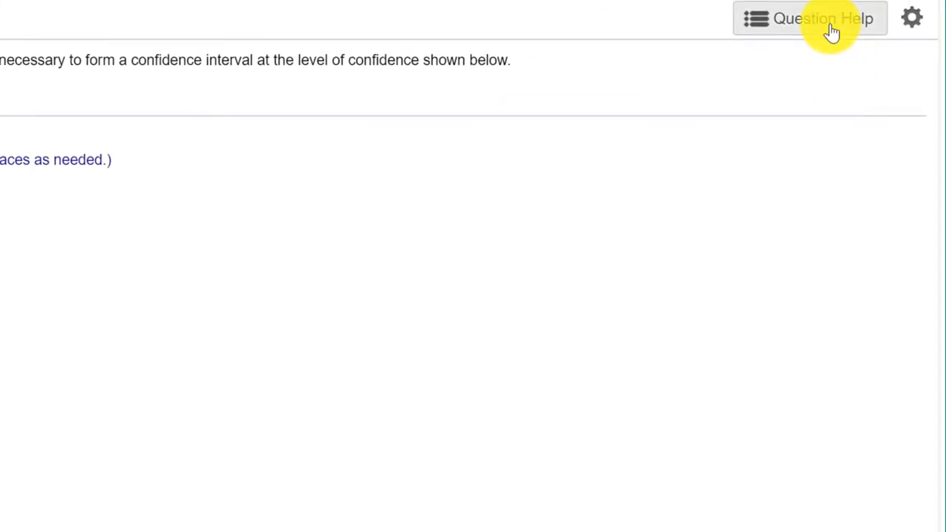
# - Launch StatCrunch from the question's help and show the Stat > Calculators list of distributions
pyautogui.click(822, 17)
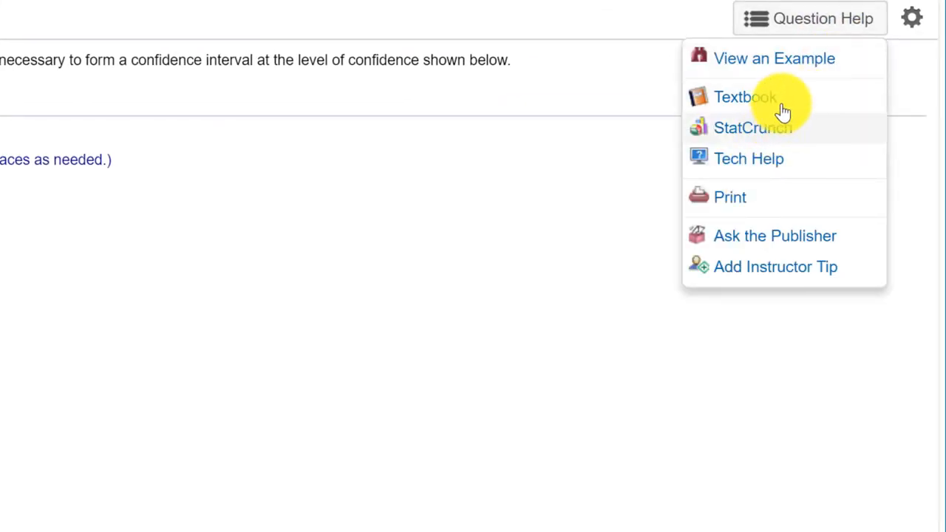
pyautogui.click(752, 127)
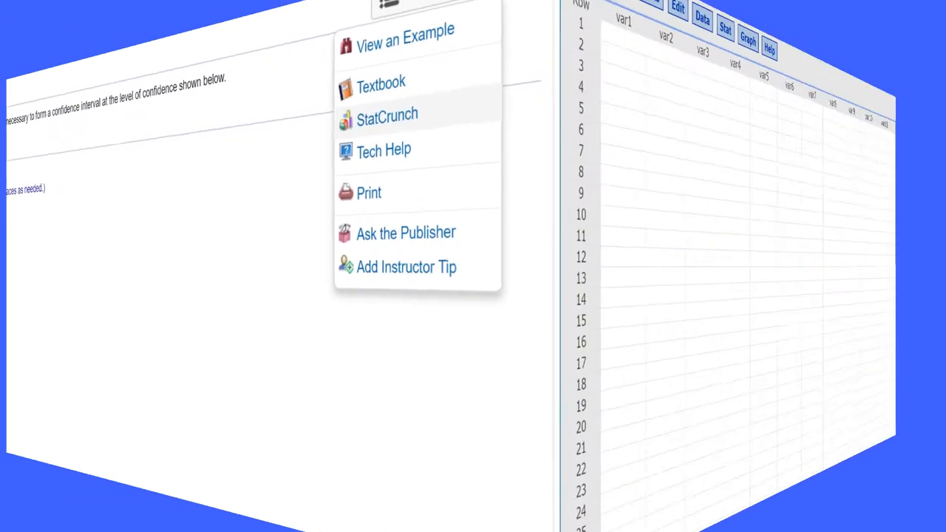
pyautogui.click(388, 115)
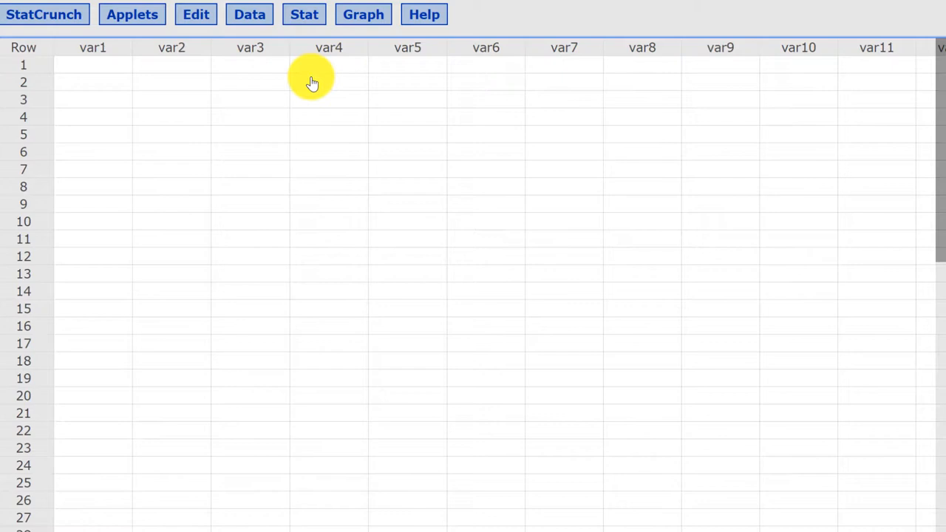
pyautogui.click(305, 14)
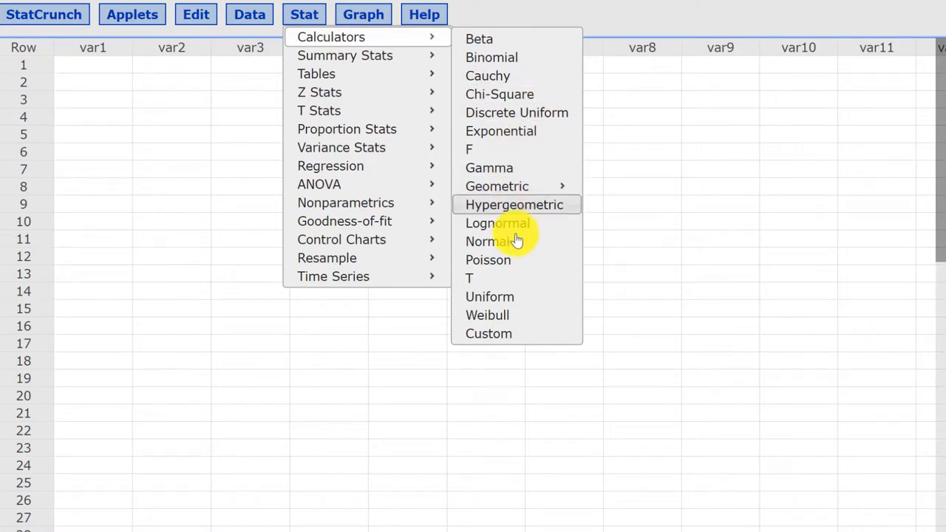
# - Bring up the Normal Calculator (mean 0, SD 1) and move its window to the left
pyautogui.click(485, 241)
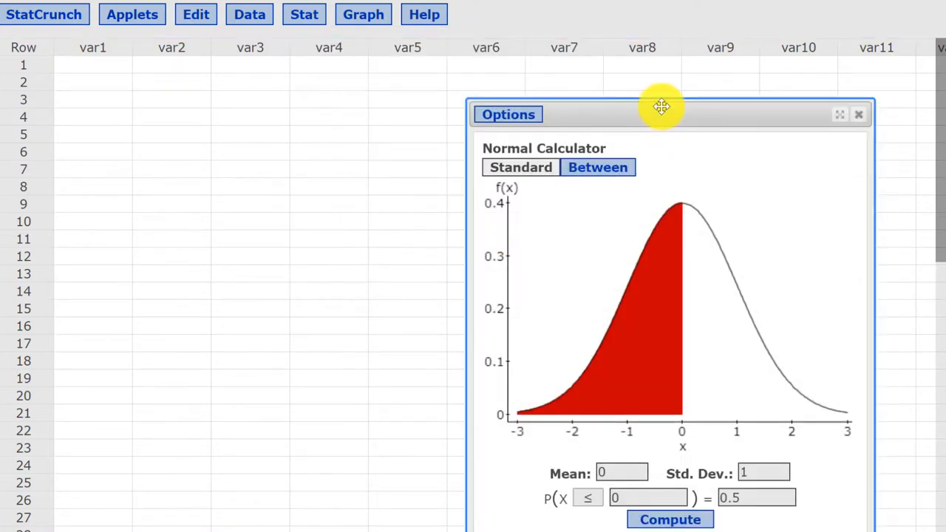
pyautogui.moveTo(660, 106); pyautogui.dragTo(284, 80)
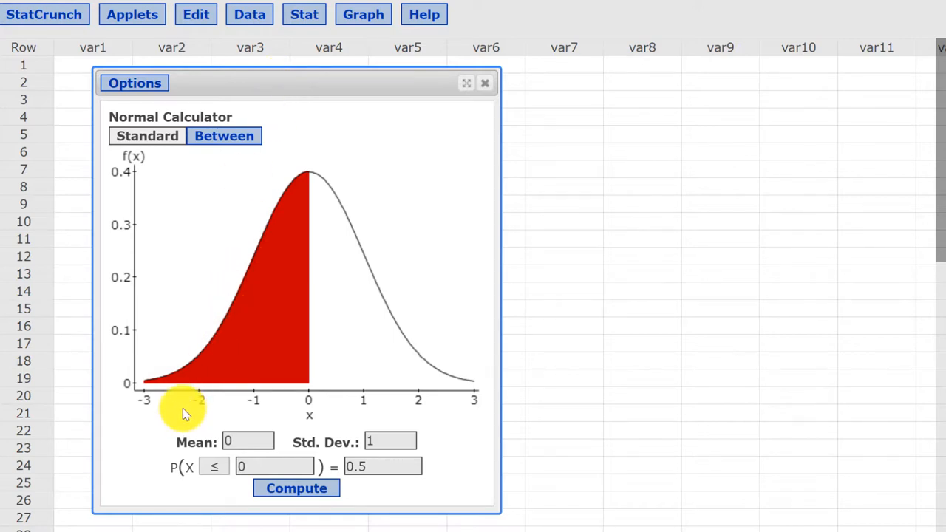
pyautogui.moveTo(175, 407)
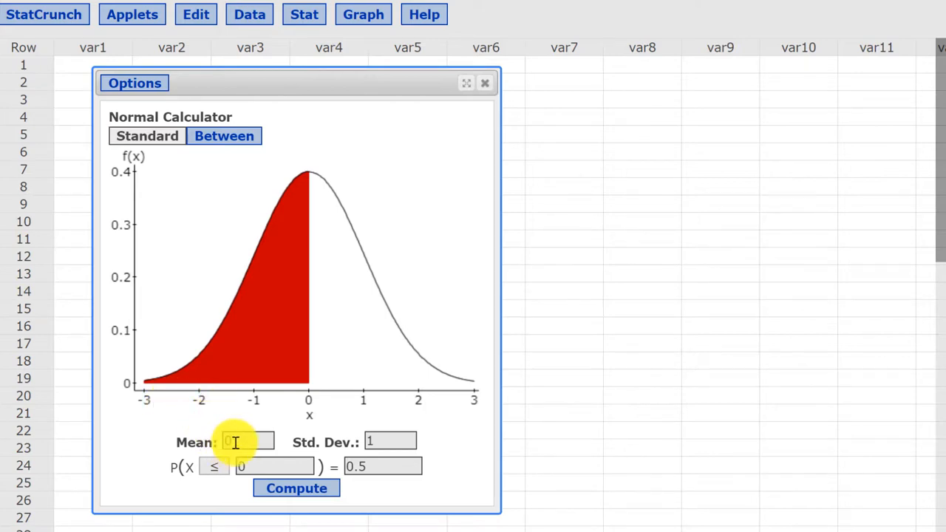
pyautogui.moveTo(390, 440)
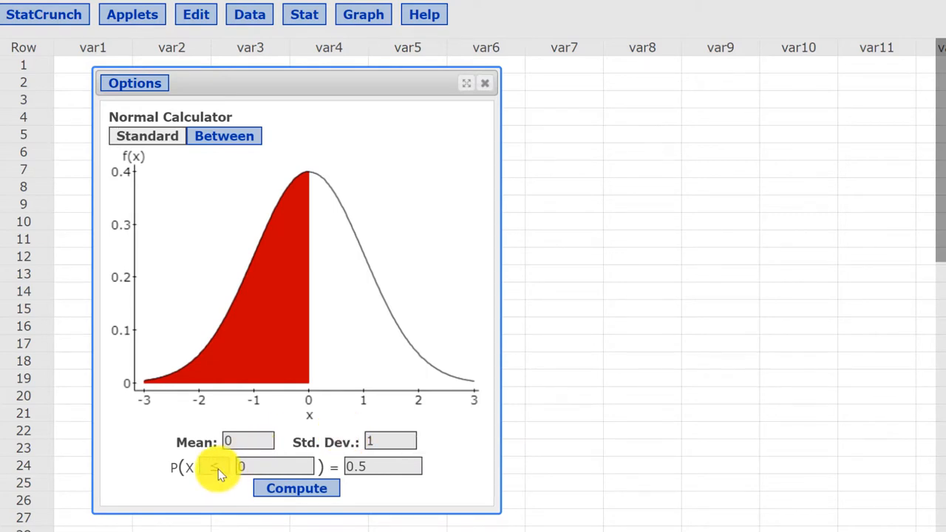
# - Switch the Normal Calculator to the right-tail direction P(X ≥ x)
pyautogui.click(214, 467)
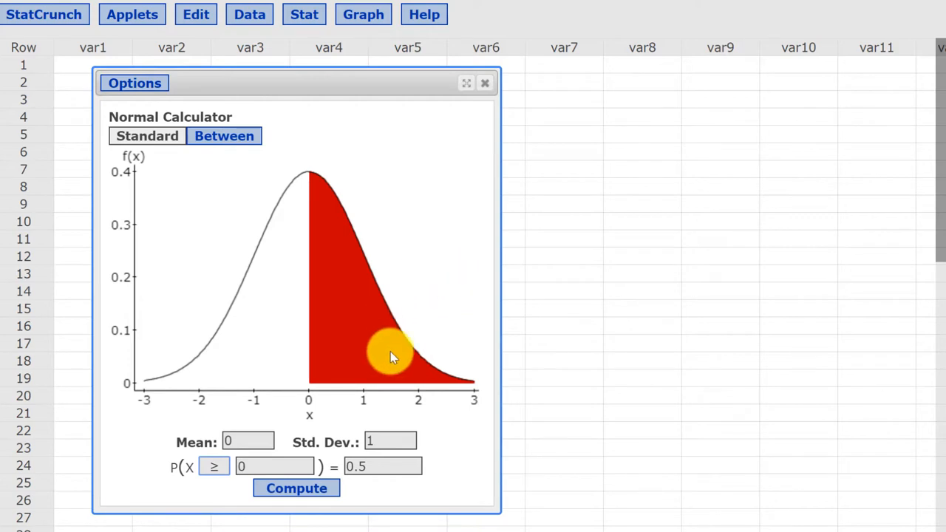
pyautogui.moveTo(384, 289)
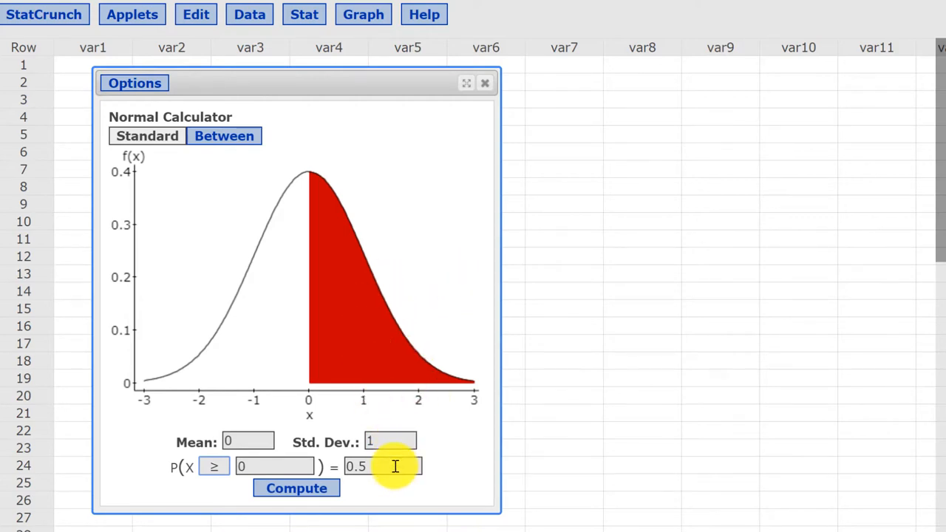
pyautogui.moveTo(381, 465)
pyautogui.write('1')
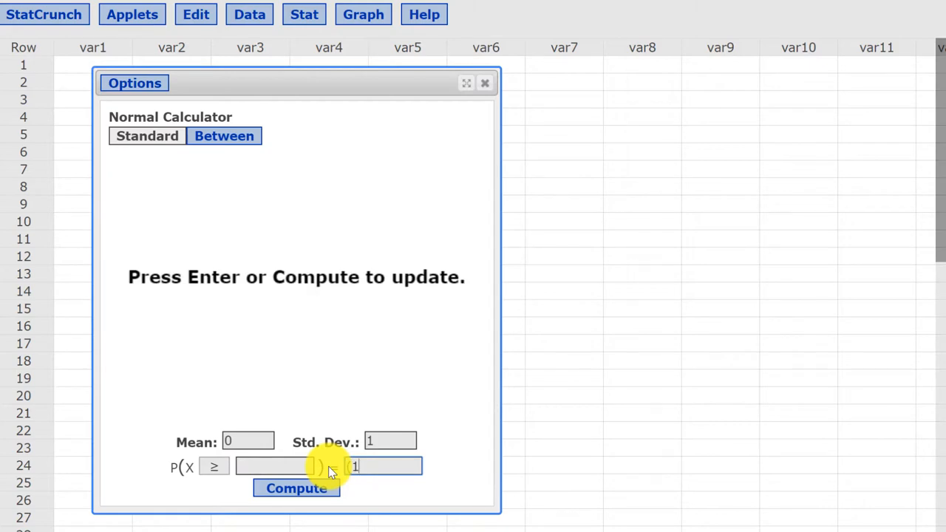
# - Enter the right-tail area (1-.93)/2, giving the critical value x ≈ 1.81
pyautogui.write('-')
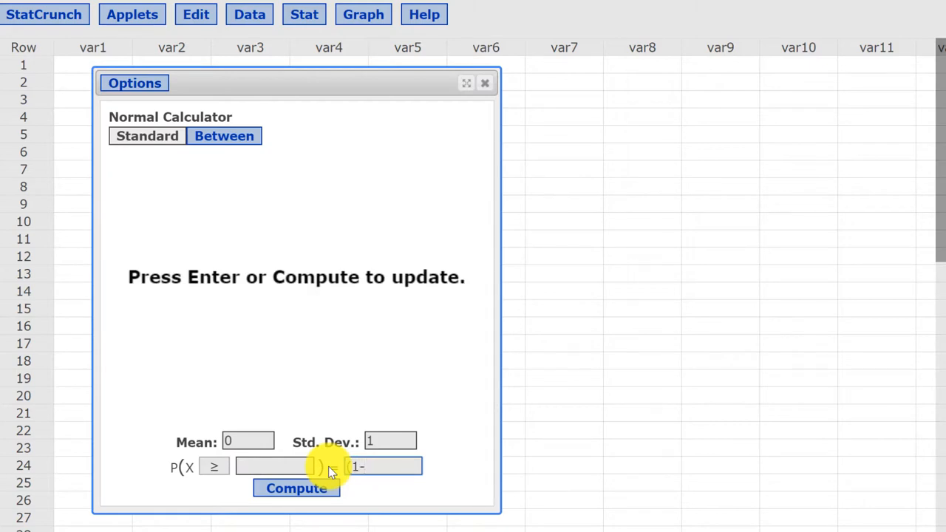
pyautogui.write('.93)')
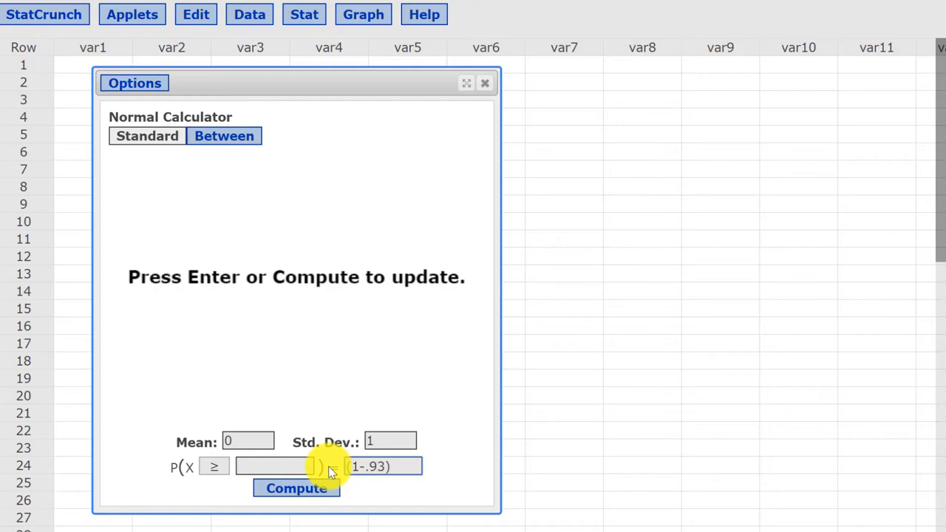
pyautogui.write('/')
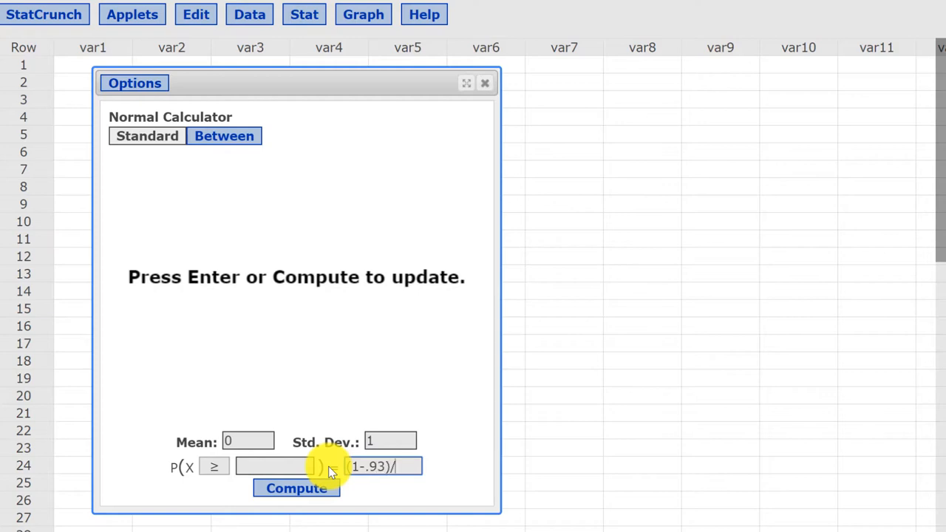
pyautogui.write('2')
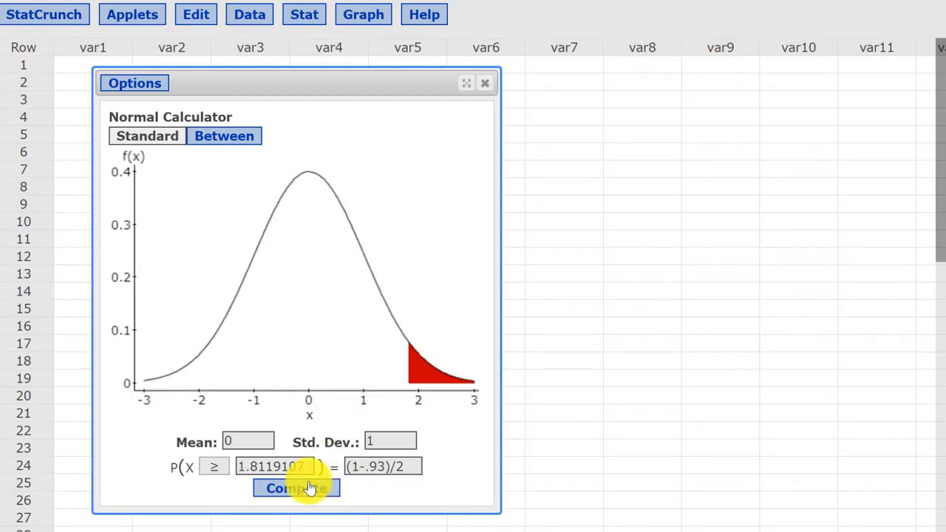
pyautogui.moveTo(357, 406)
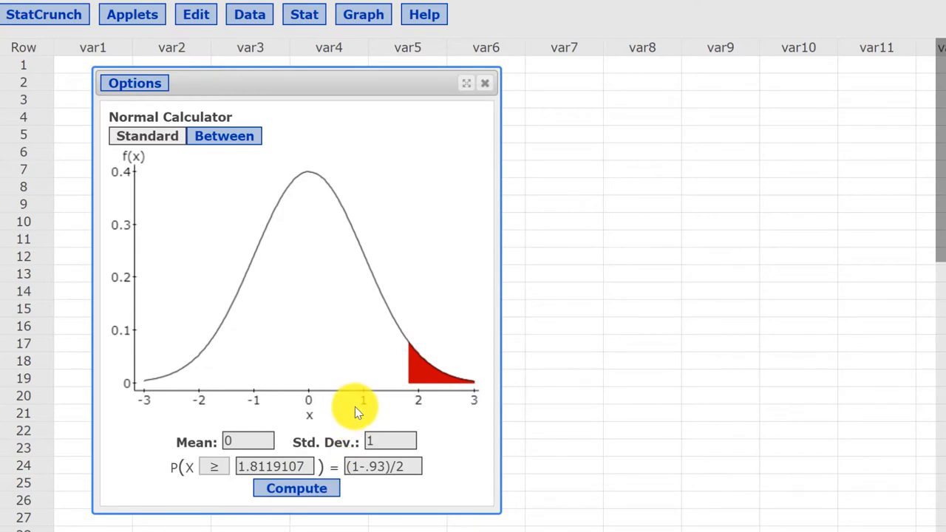
pyautogui.moveTo(287, 467)
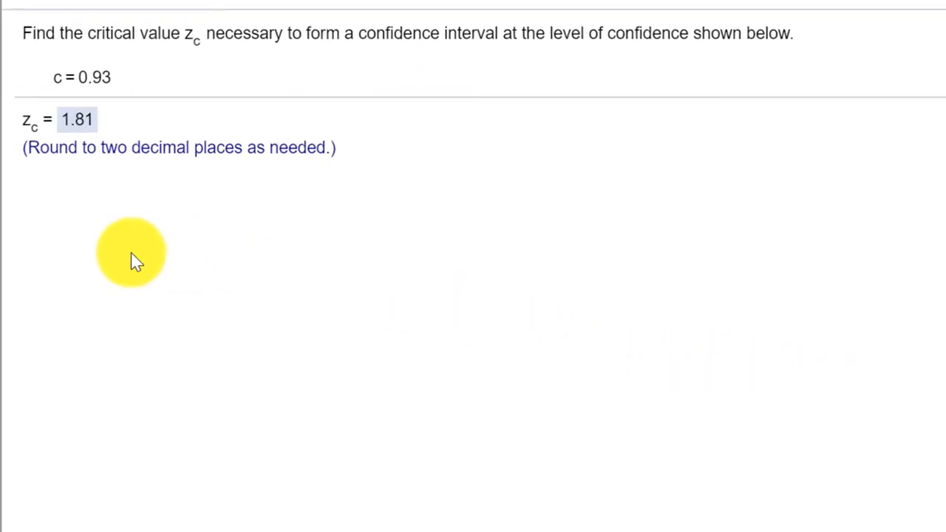
pyautogui.moveTo(81, 195)
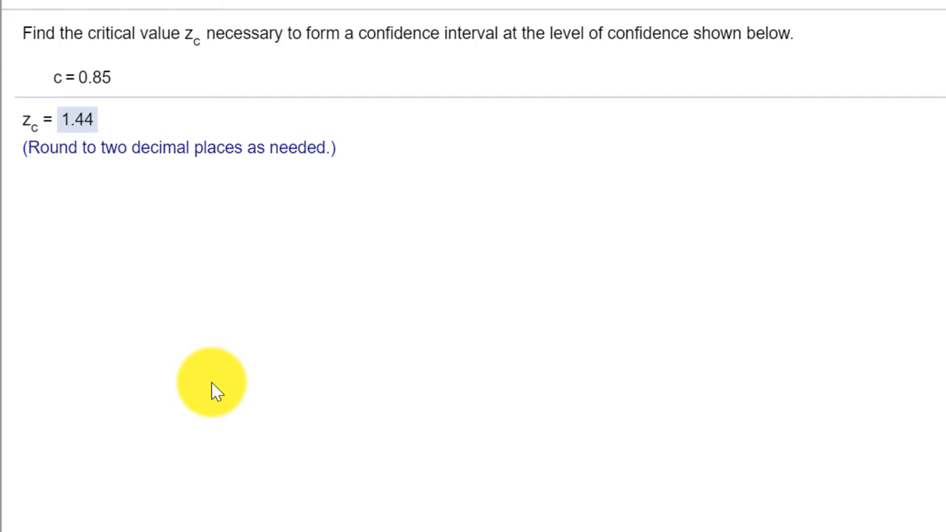
pyautogui.moveTo(216, 115)
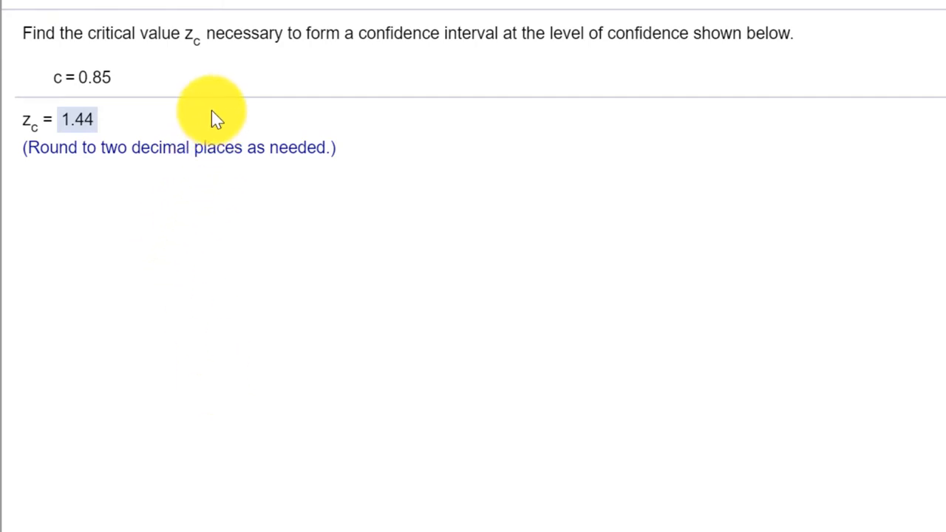
pyautogui.moveTo(101, 82)
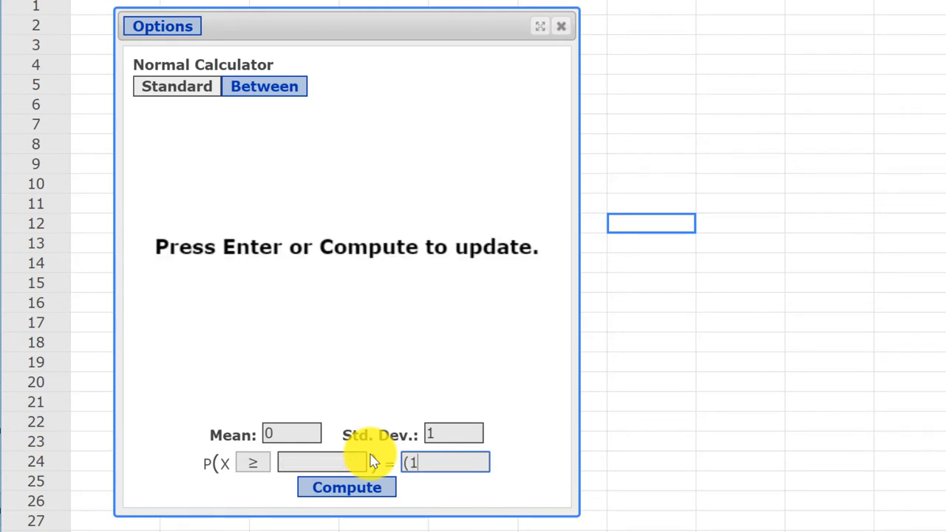
# - Enter the right-tail area (1-.85)/2 for the 0.85 confidence level
pyautogui.write('-')
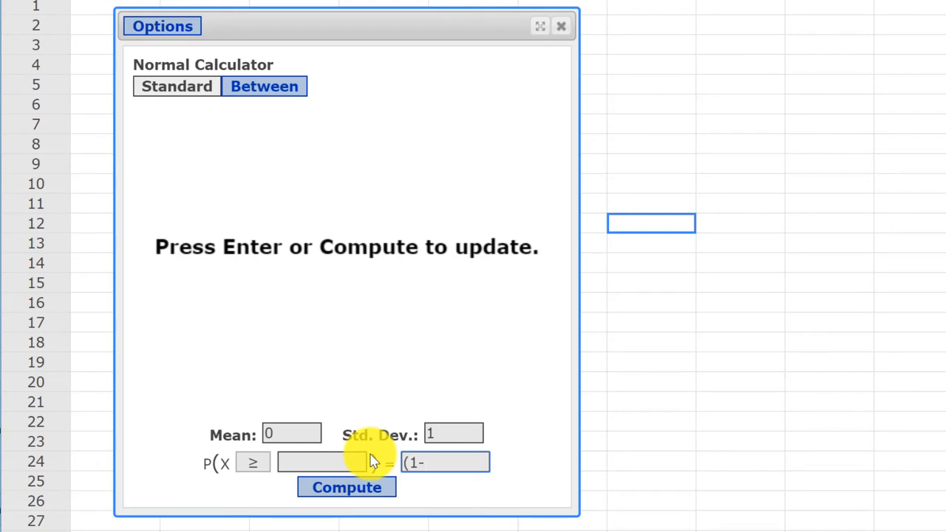
pyautogui.write('.85)')
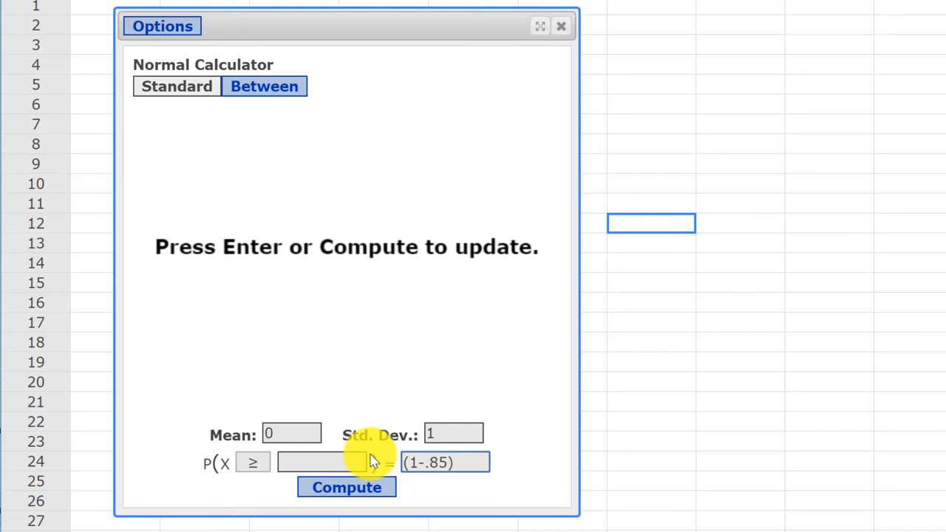
pyautogui.write('/')
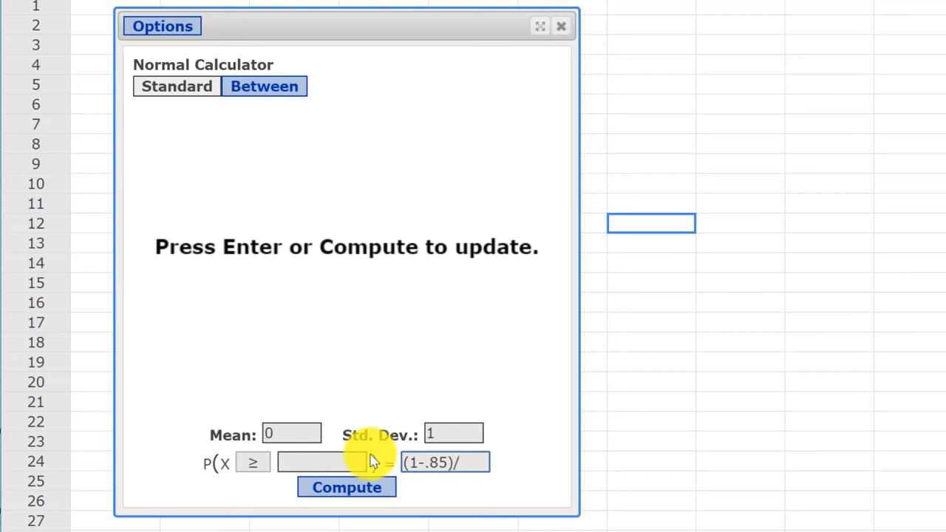